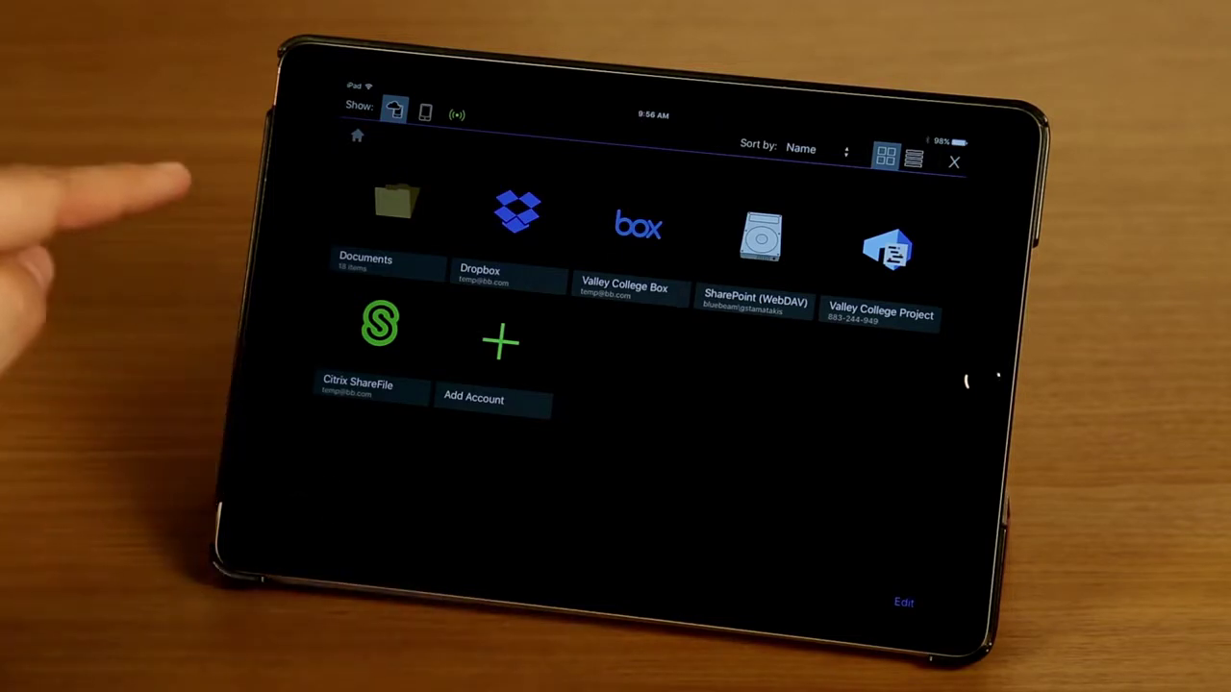
Begin adding a new cloud account from the Document Manager's Add Account option
left_click(494, 343)
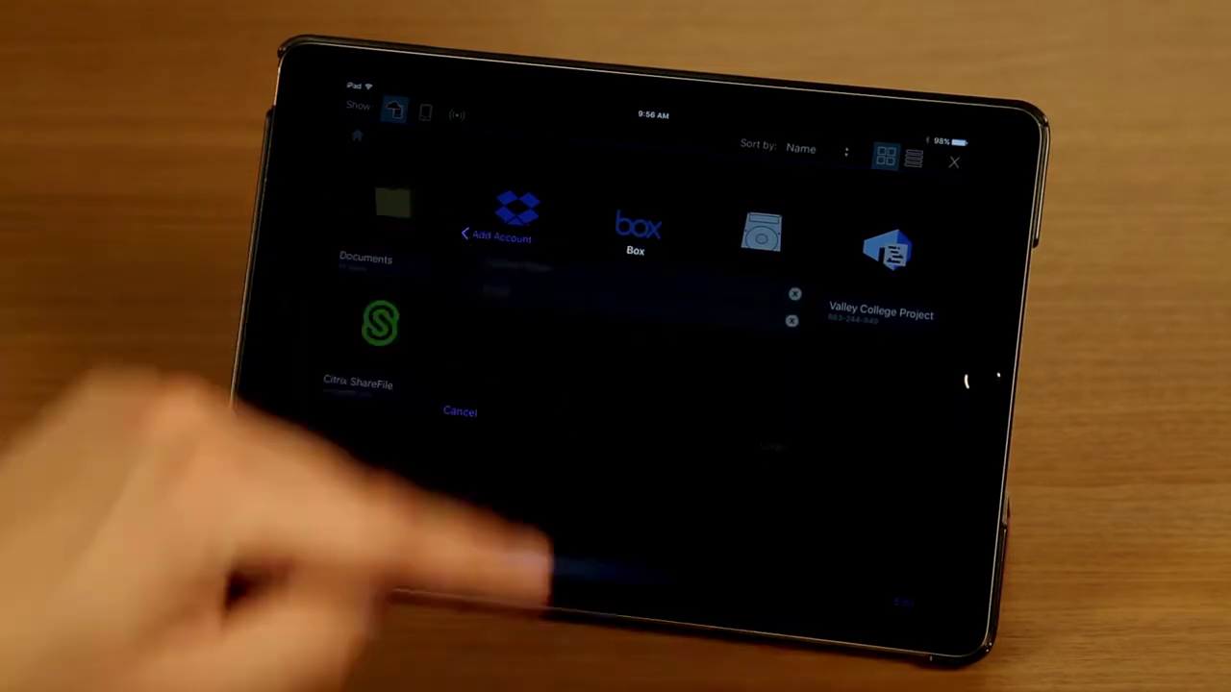
left_click(635, 227)
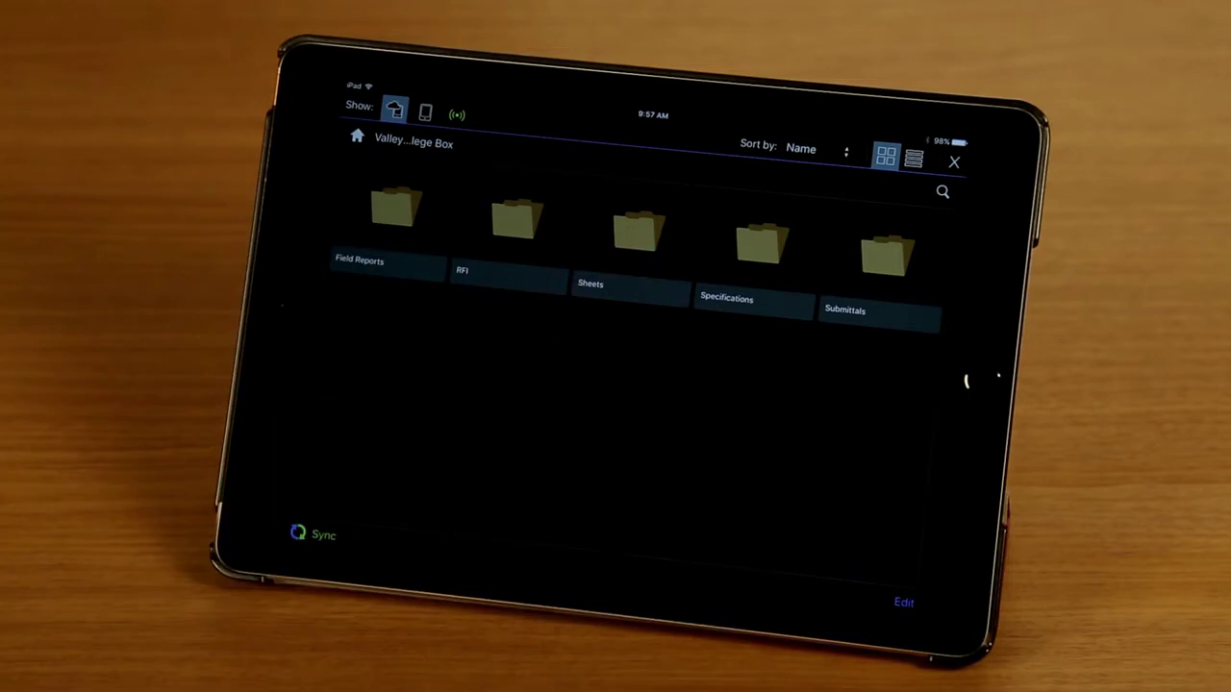
Return from the Box folders to the top-level list of linked accounts via Home
left_click(639, 227)
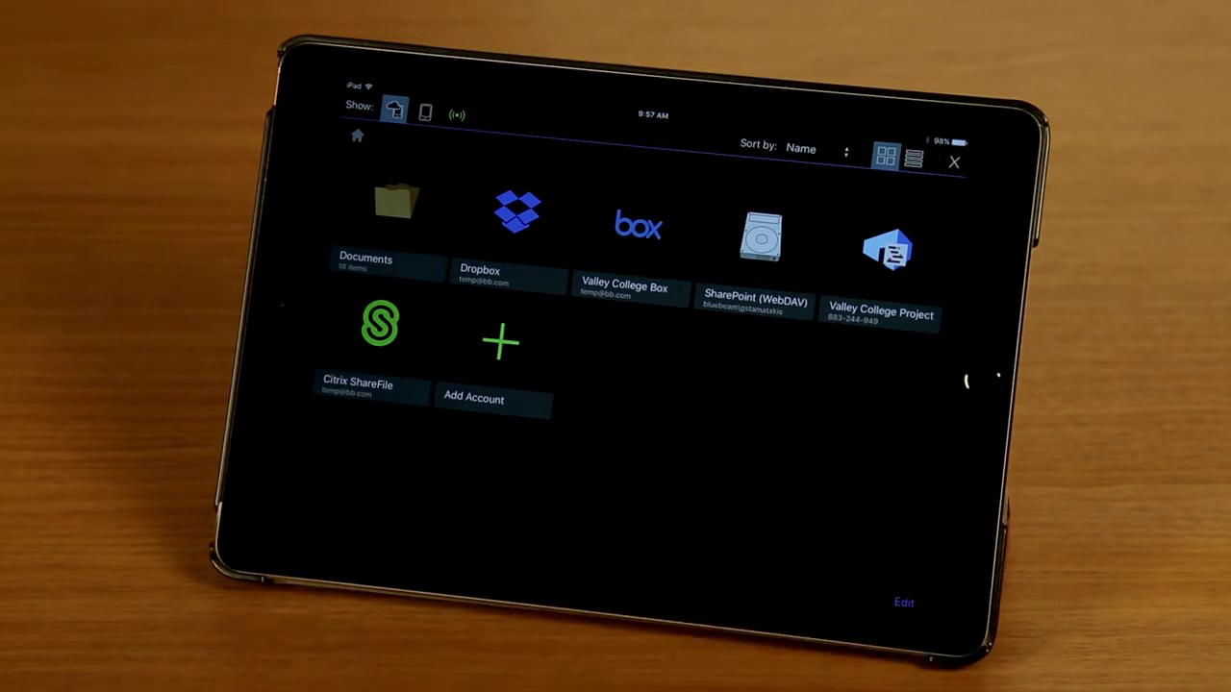
Enter account edit mode and select the Dropbox account for renaming
left_click(900, 602)
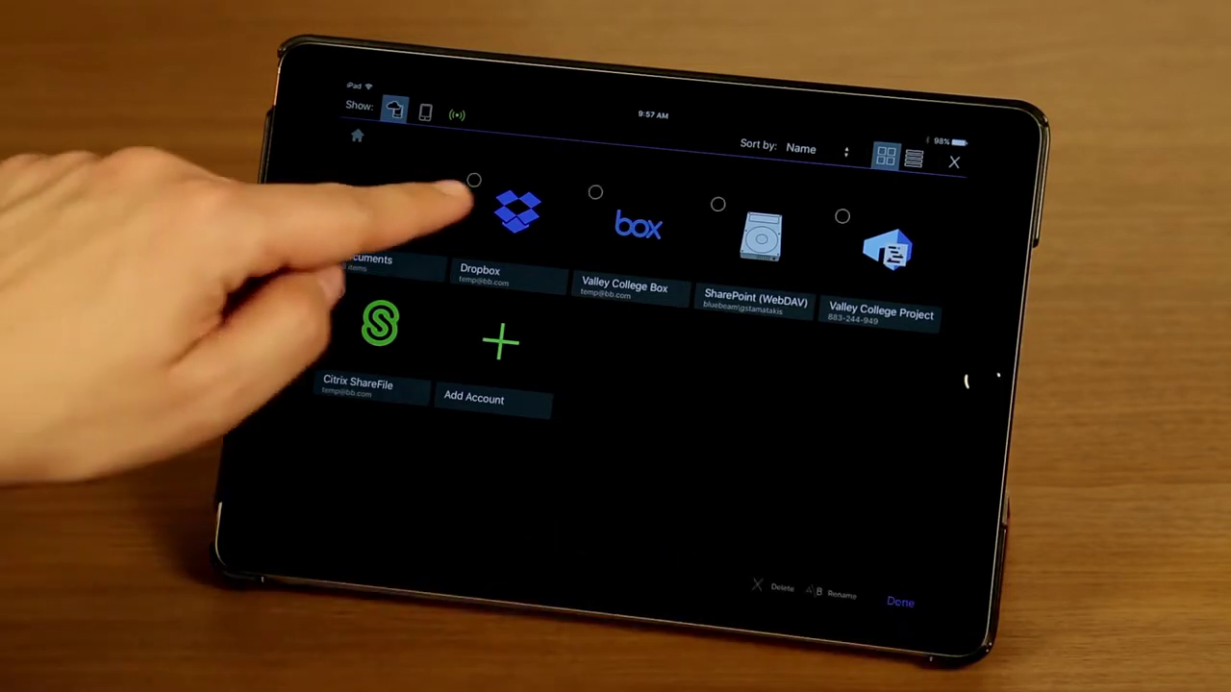
left_click(473, 181)
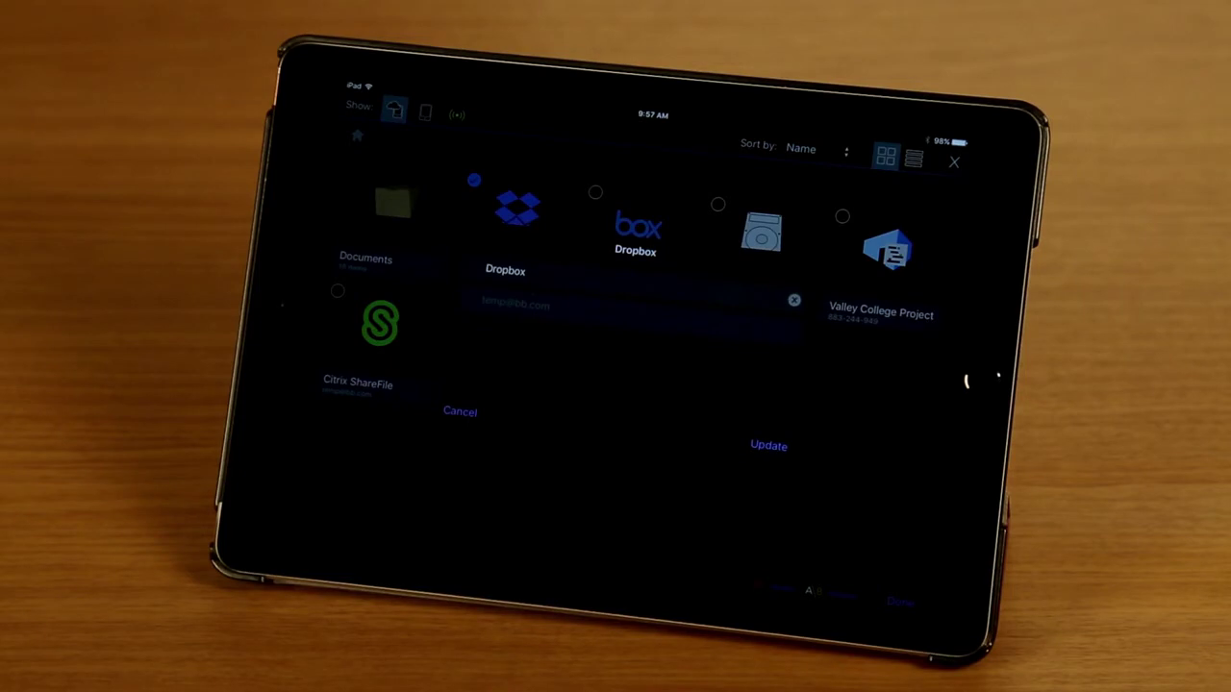
Activate the Dropbox account's name field so the on-screen keyboard appears
left_click(634, 304)
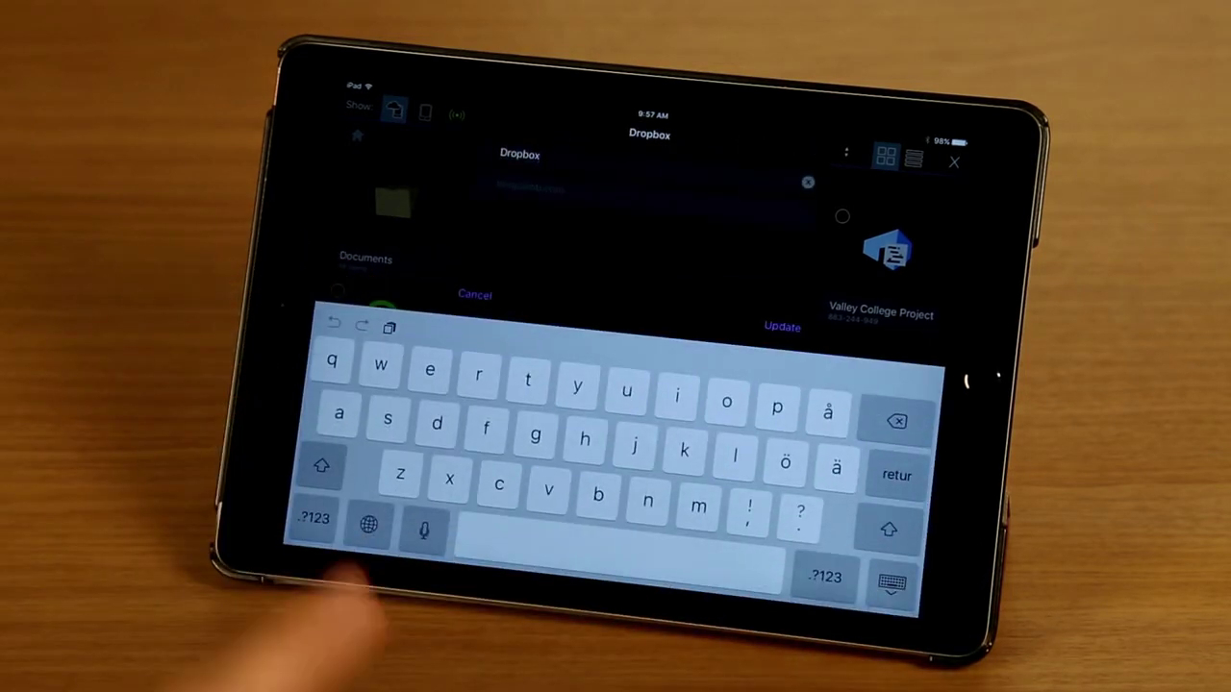